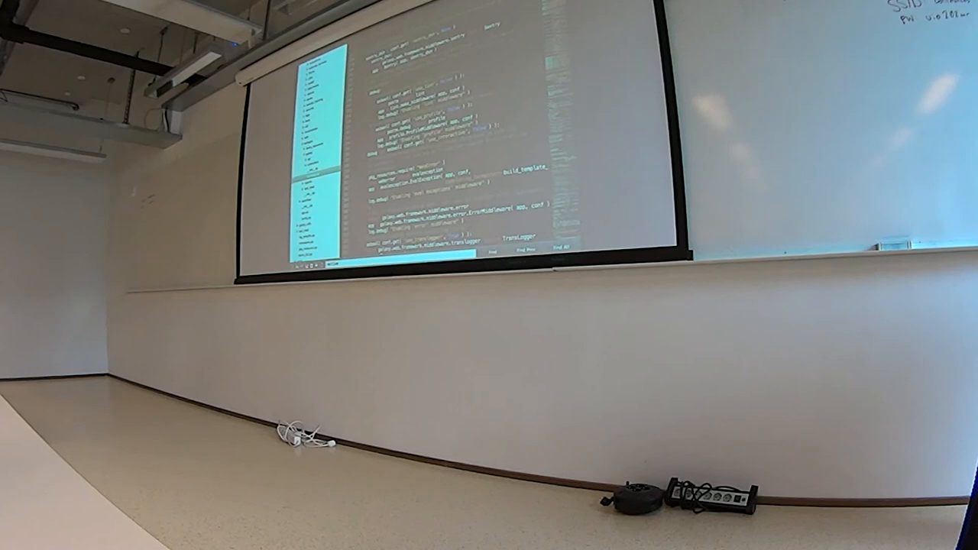
scroll(down, 3)
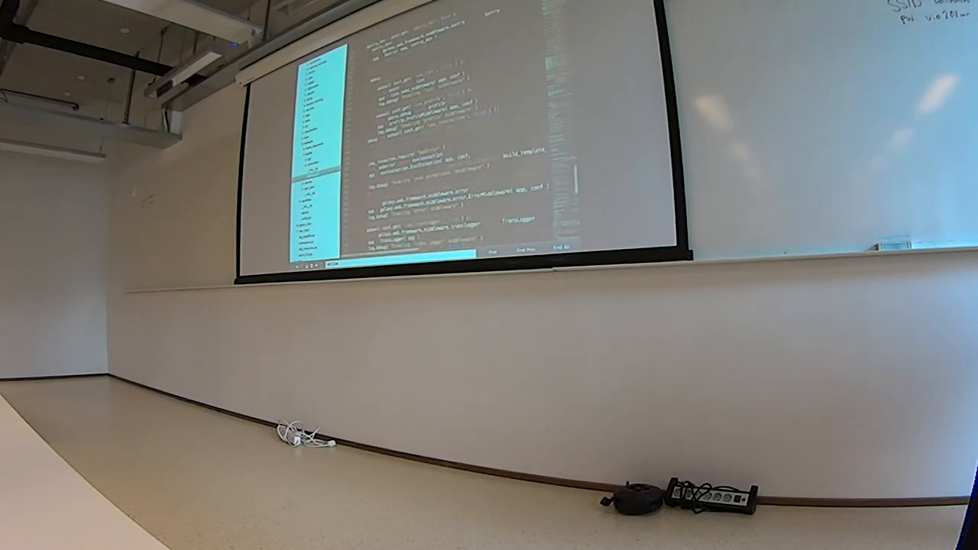
scroll(down, 3)
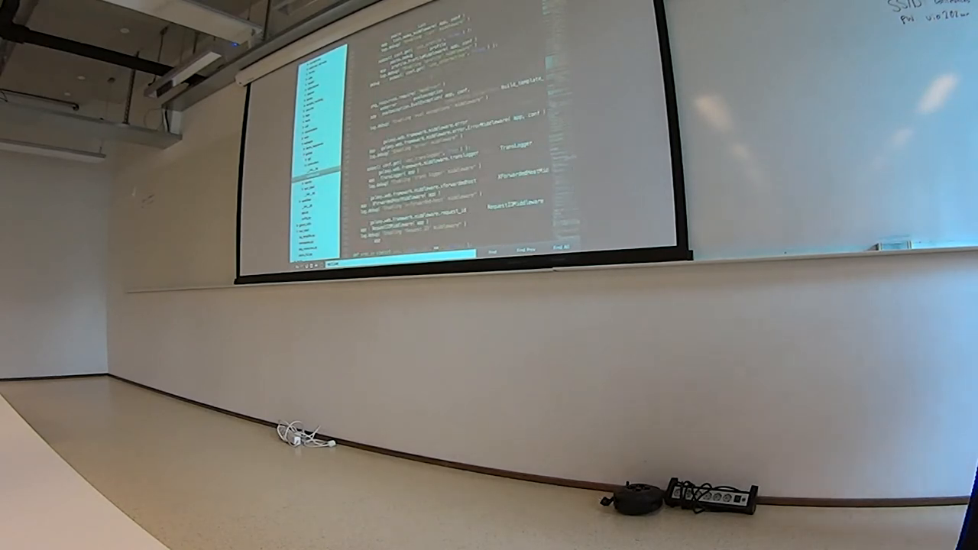